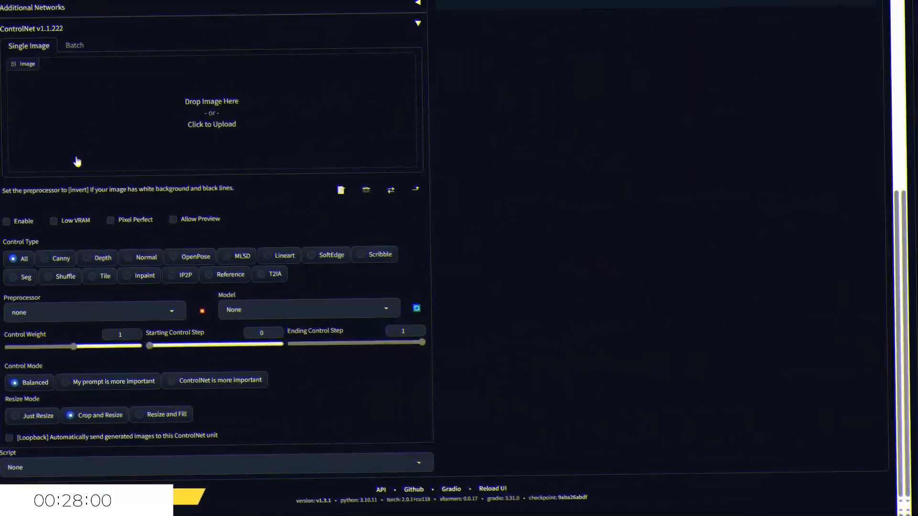
Browse the ControlNet preprocessor list without selecting one.
{"action": "left_click", "coordinate": [94, 310]}
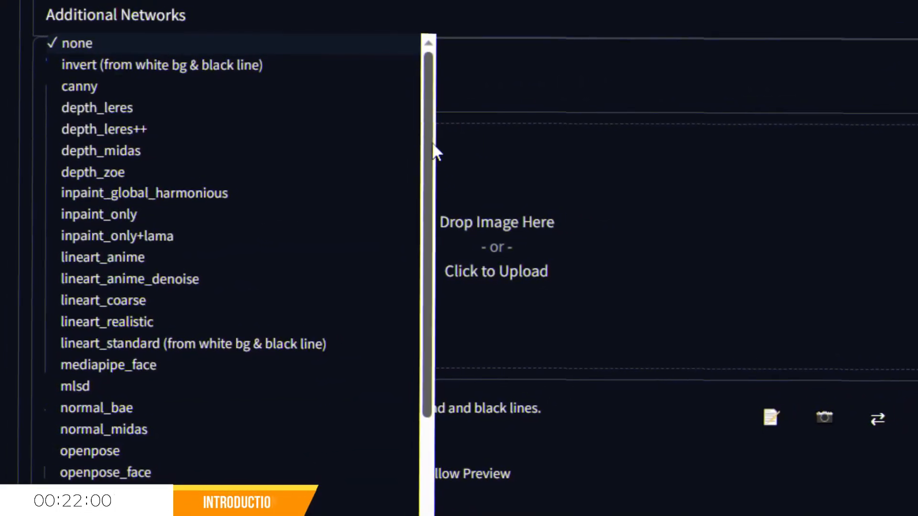
{"action": "scroll", "scroll_direction": "down", "scroll_amount": 3}
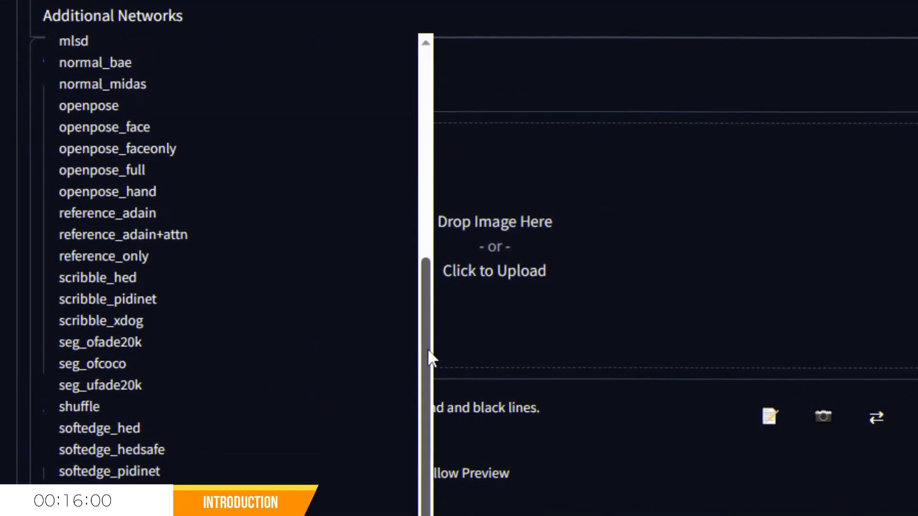
{"action": "left_click", "coordinate": [459, 354]}
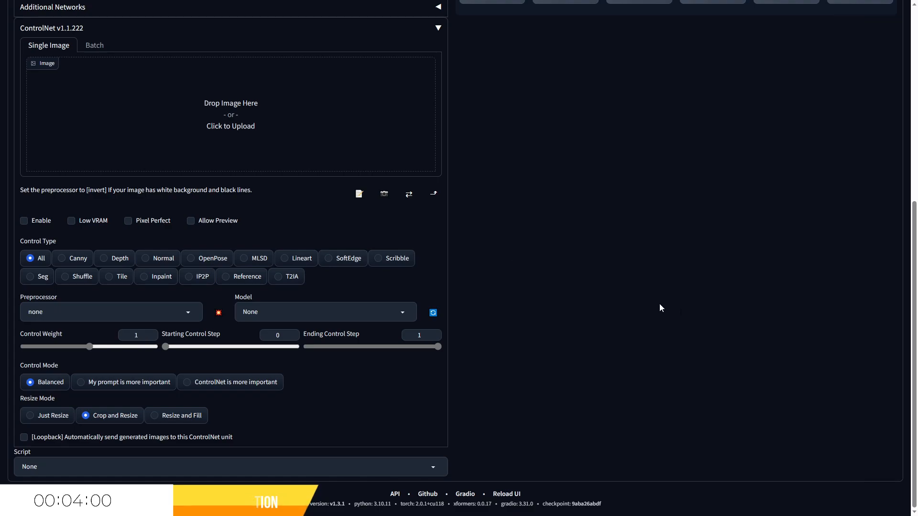
{"action": "mouse_move", "coordinate": [640, 210]}
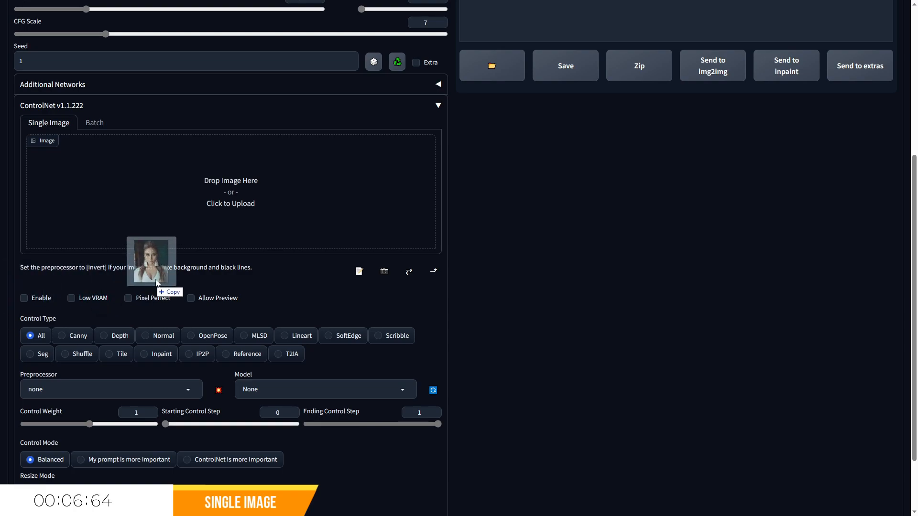
Load the portrait photo as the single control image, glancing at the Batch folder option.
{"action": "left_click_drag", "start_coordinate": [151, 260], "coordinate": [202, 174]}
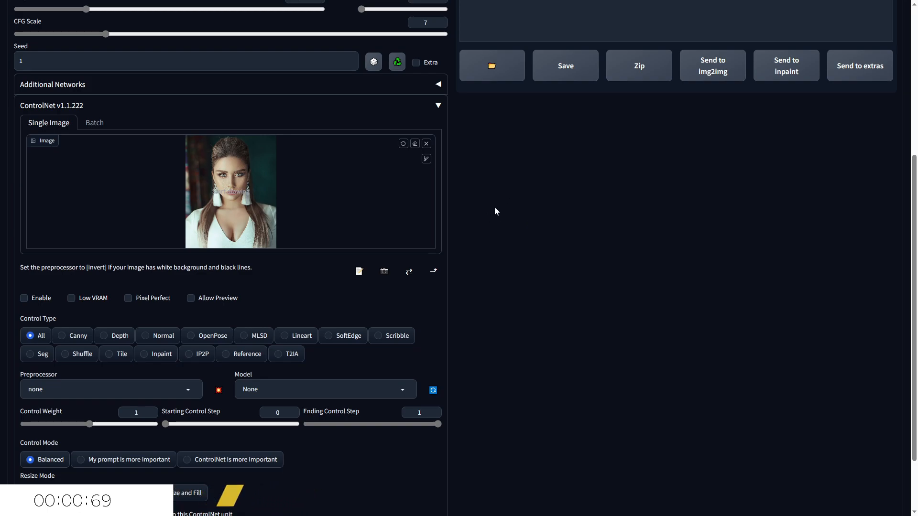
{"action": "left_click", "coordinate": [94, 123]}
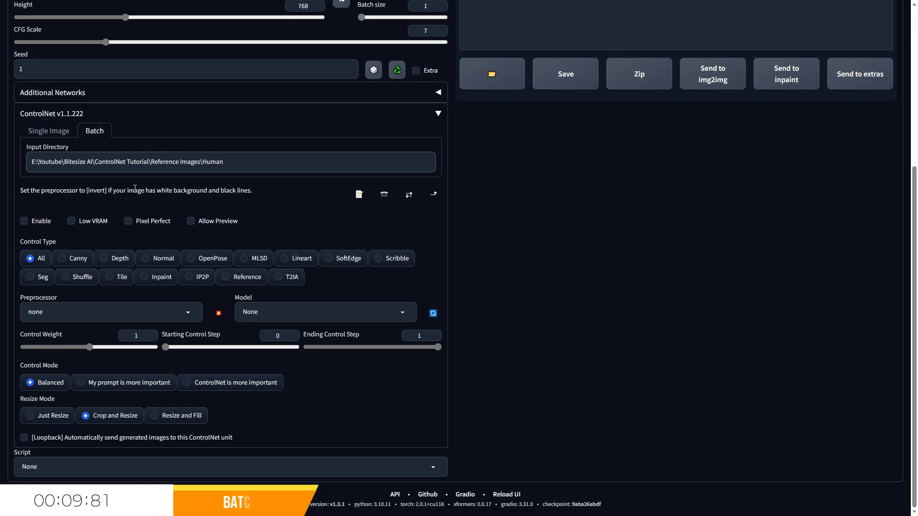
{"action": "left_click", "coordinate": [24, 222]}
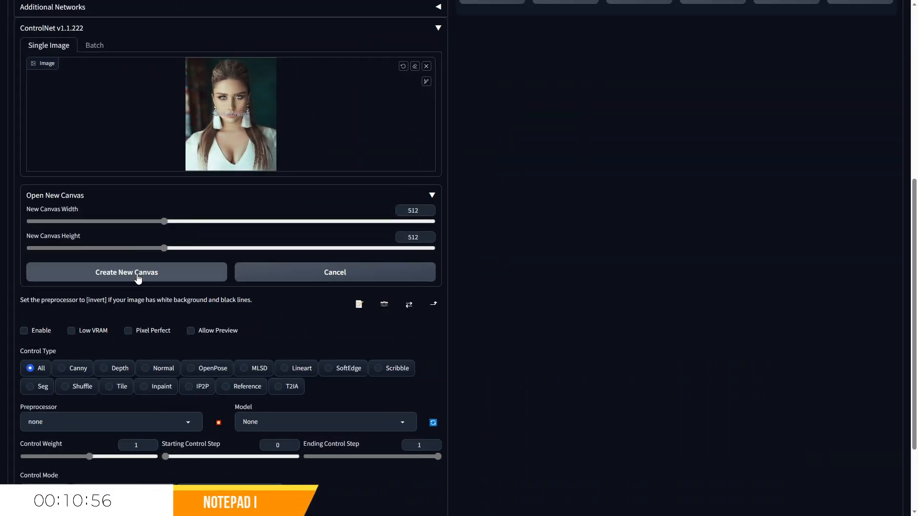
Enable ControlNet and copy the reference's 3000 by 3752 size to Width and Height.
{"action": "left_click", "coordinate": [126, 272]}
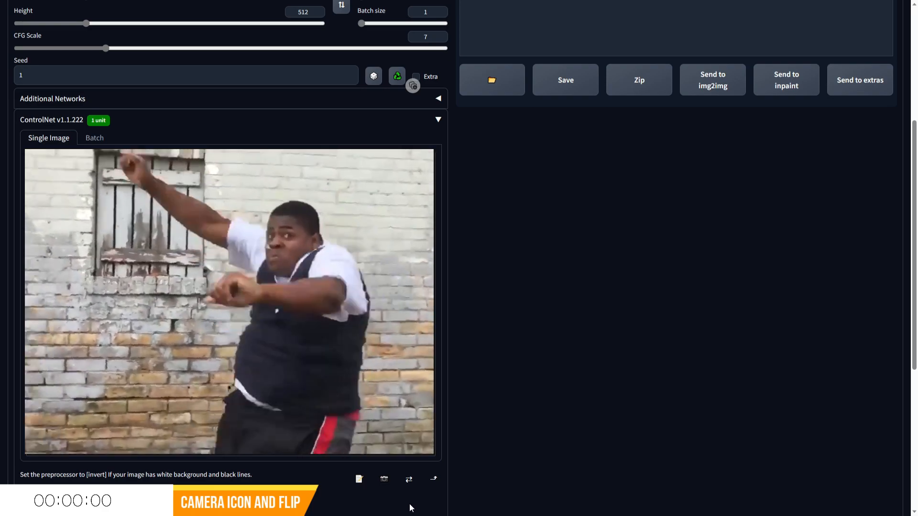
{"action": "left_click", "coordinate": [408, 478]}
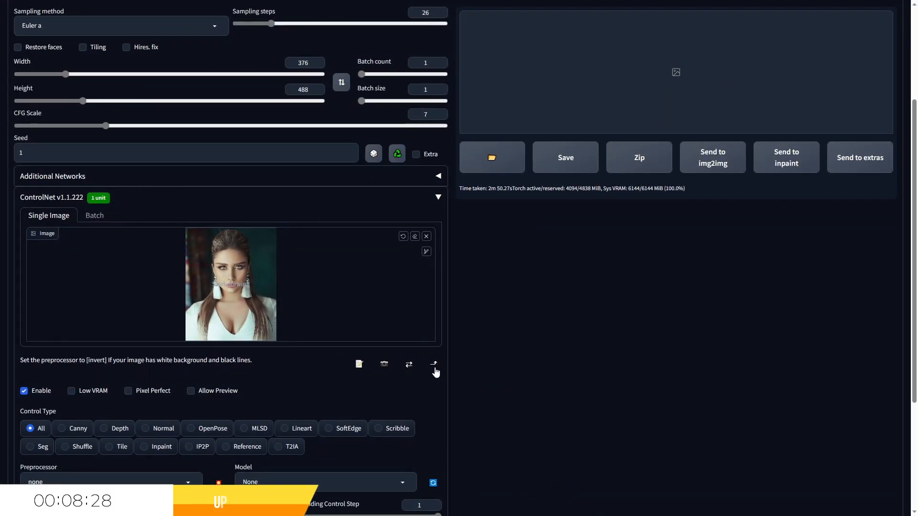
{"action": "mouse_move", "coordinate": [434, 364]}
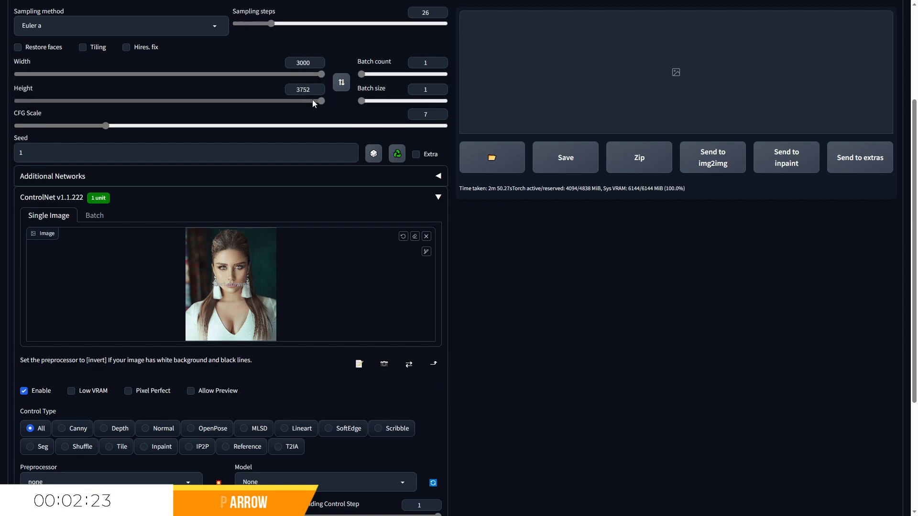
{"action": "scroll", "scroll_direction": "down", "scroll_amount": 3}
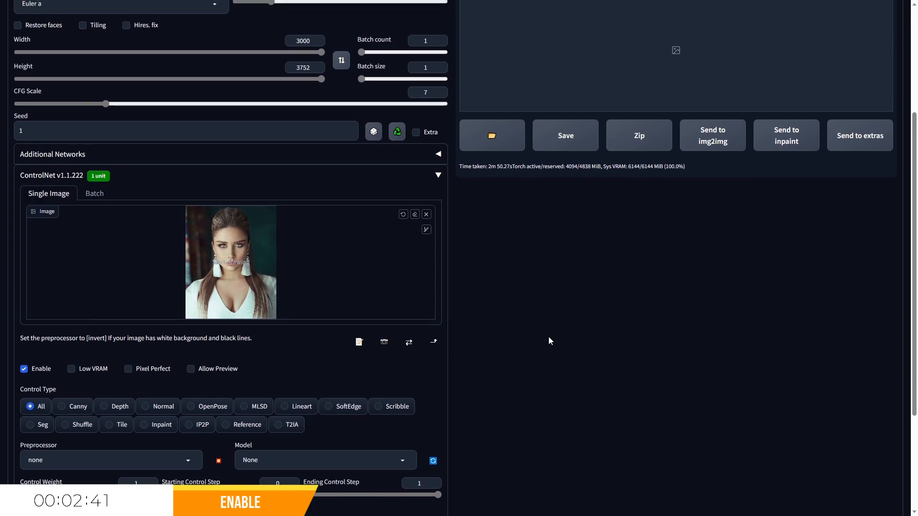
Turn on Low VRAM, lower preprocessor resolution to 64 and run the preprocessor on the portrait.
{"action": "scroll", "scroll_direction": "down", "scroll_amount": 3}
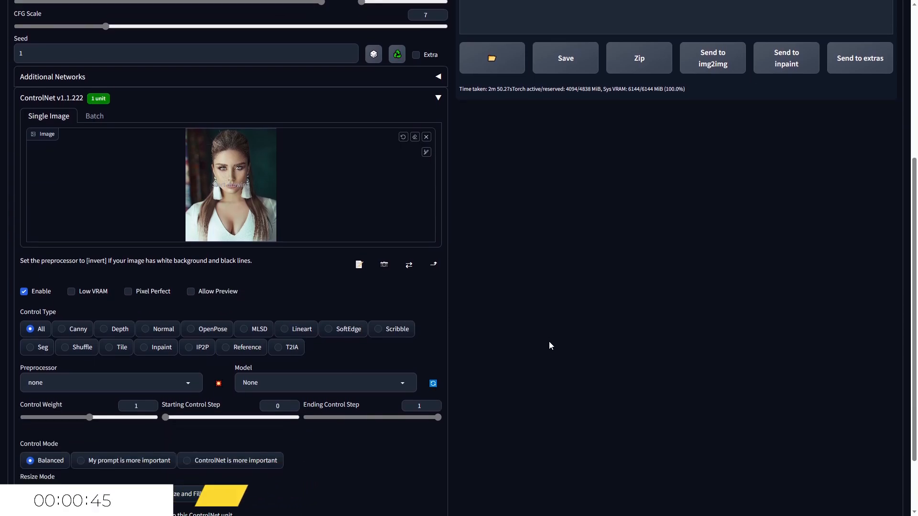
{"action": "scroll", "scroll_direction": "down", "scroll_amount": 3}
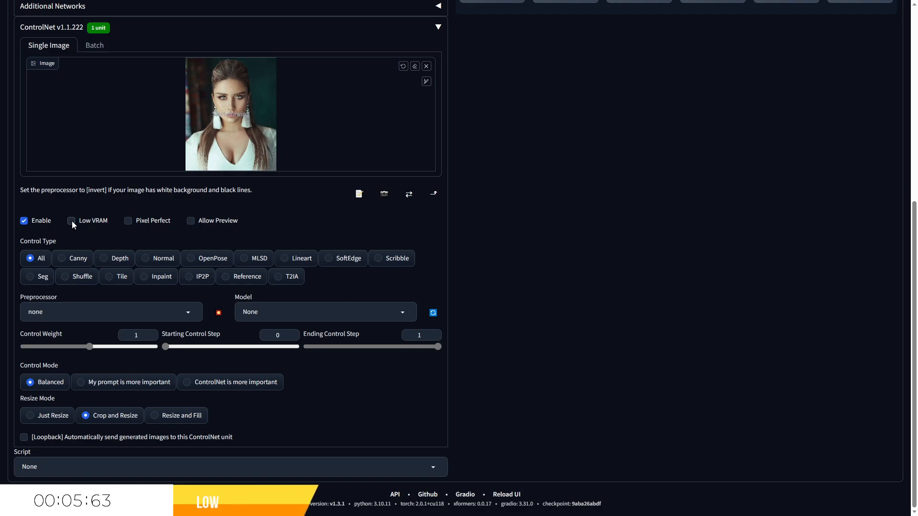
{"action": "left_click", "coordinate": [70, 221]}
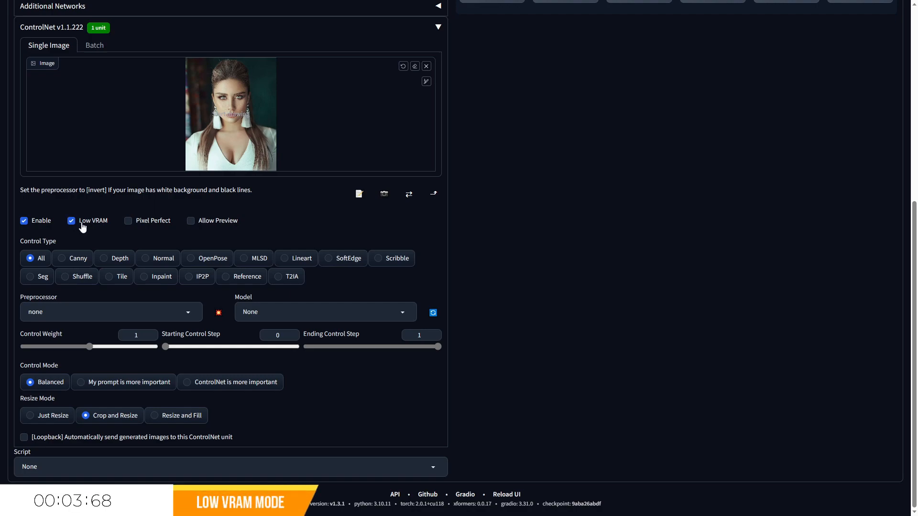
{"action": "mouse_move", "coordinate": [86, 232]}
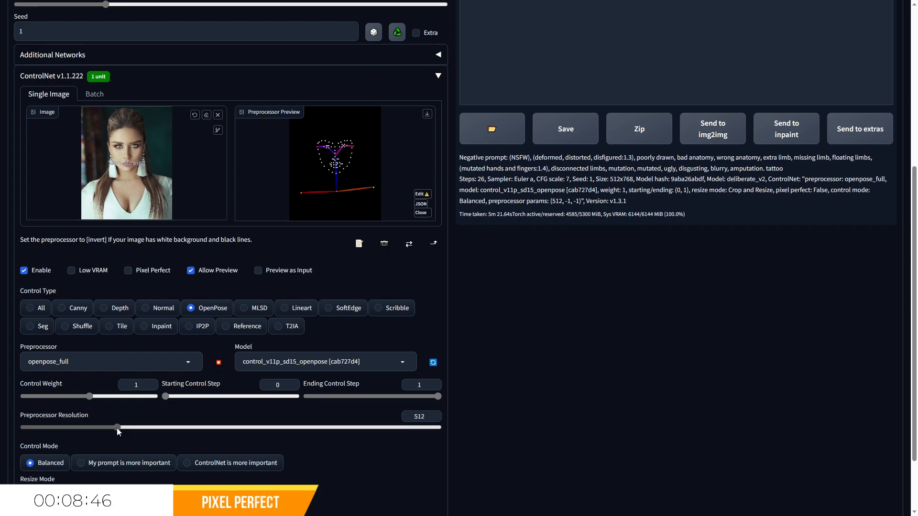
{"action": "left_click_drag", "start_coordinate": [116, 426], "coordinate": [22, 427]}
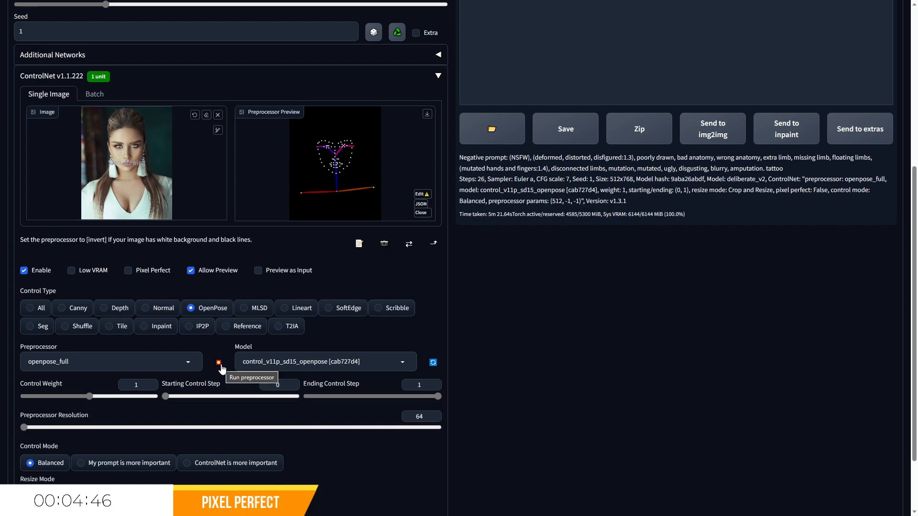
{"action": "left_click", "coordinate": [218, 361]}
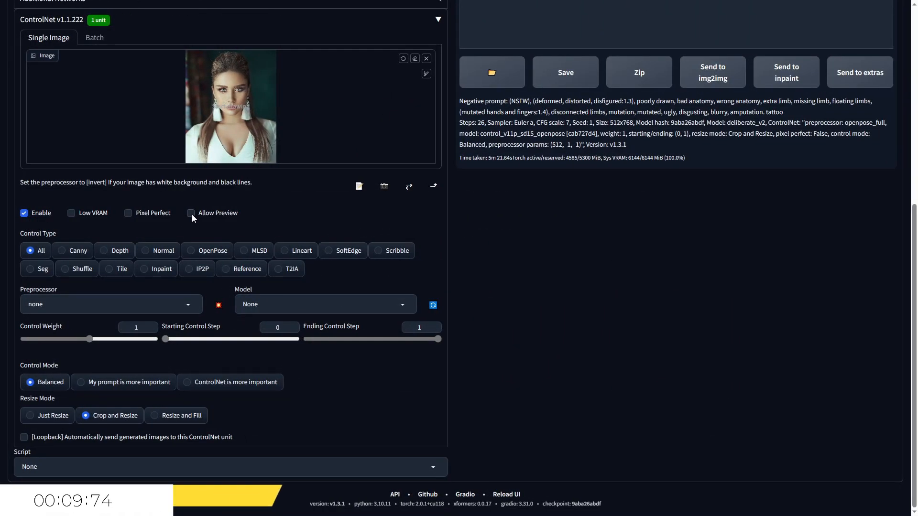
Turn on Allow Preview and bring up the preprocessor list.
{"action": "left_click", "coordinate": [191, 213]}
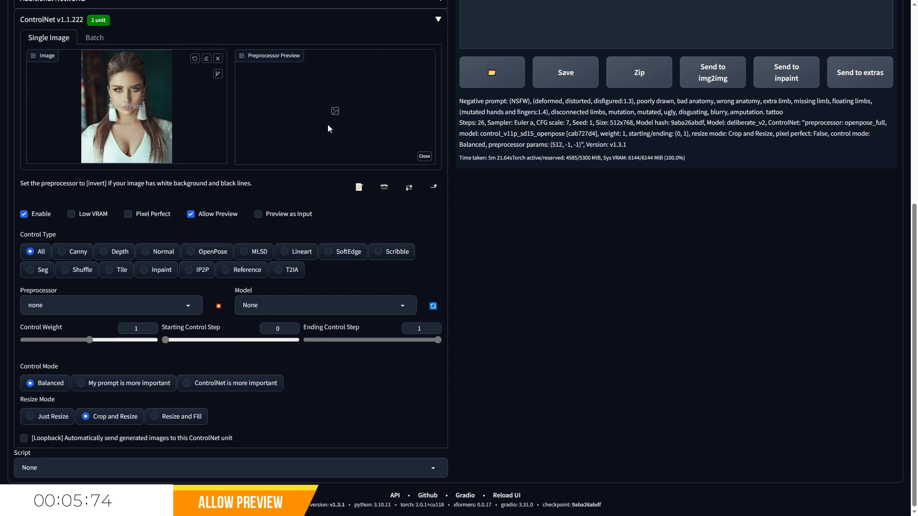
{"action": "mouse_move", "coordinate": [364, 121]}
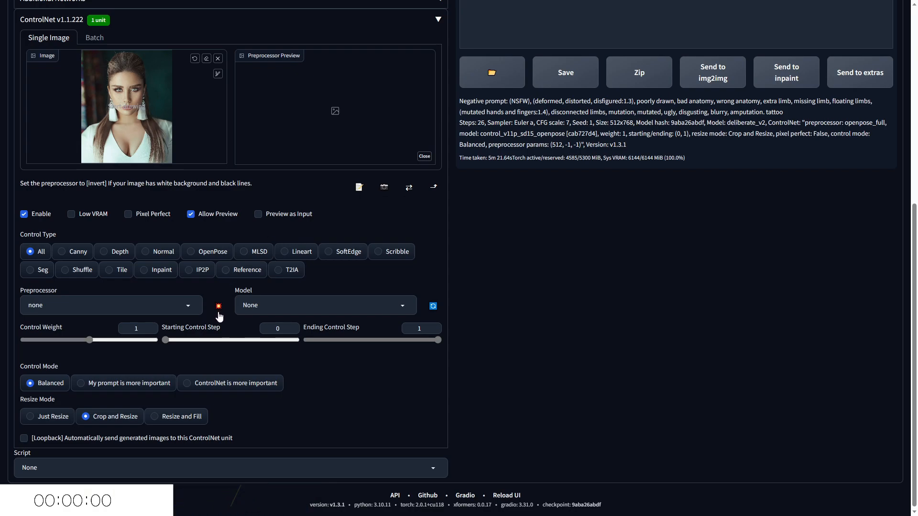
{"action": "mouse_move", "coordinate": [217, 306]}
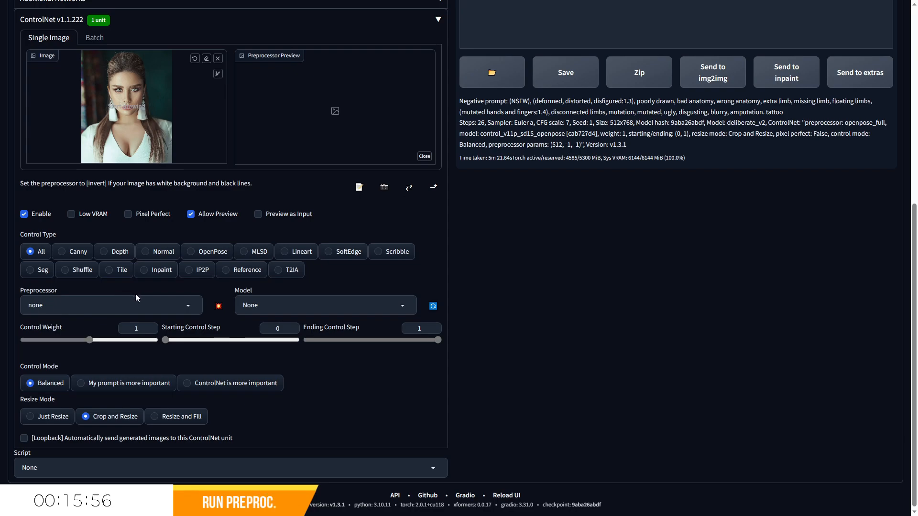
{"action": "left_click", "coordinate": [103, 251]}
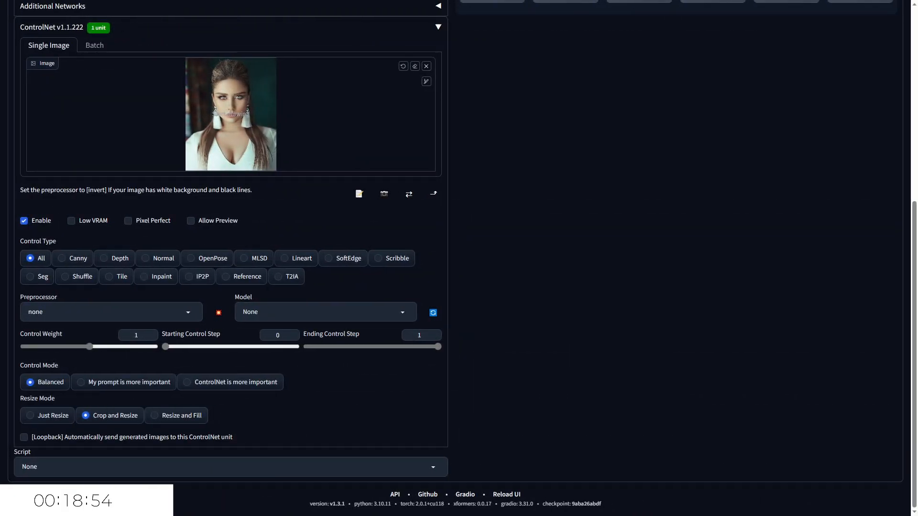
Choose the normal_bae preprocessor and preview the normal map extracted from the photo.
{"action": "left_click", "coordinate": [110, 312]}
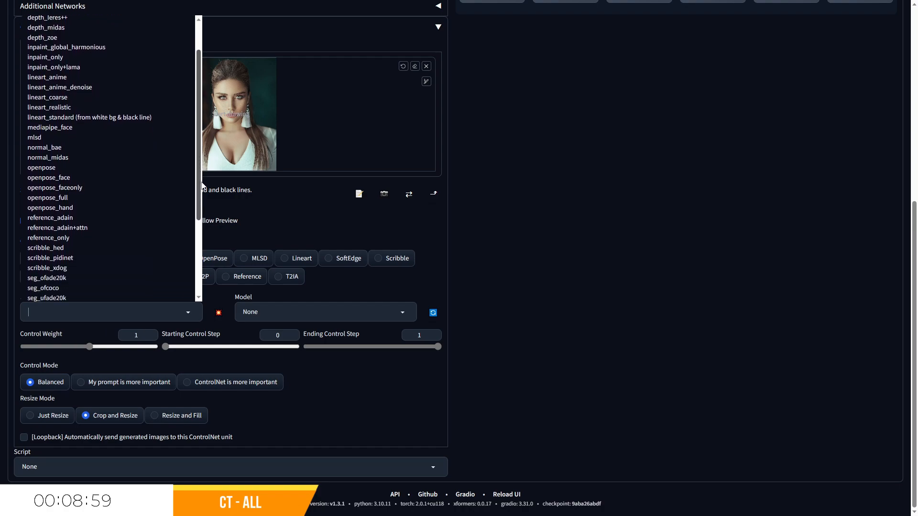
{"action": "scroll", "scroll_direction": "down", "scroll_amount": 3}
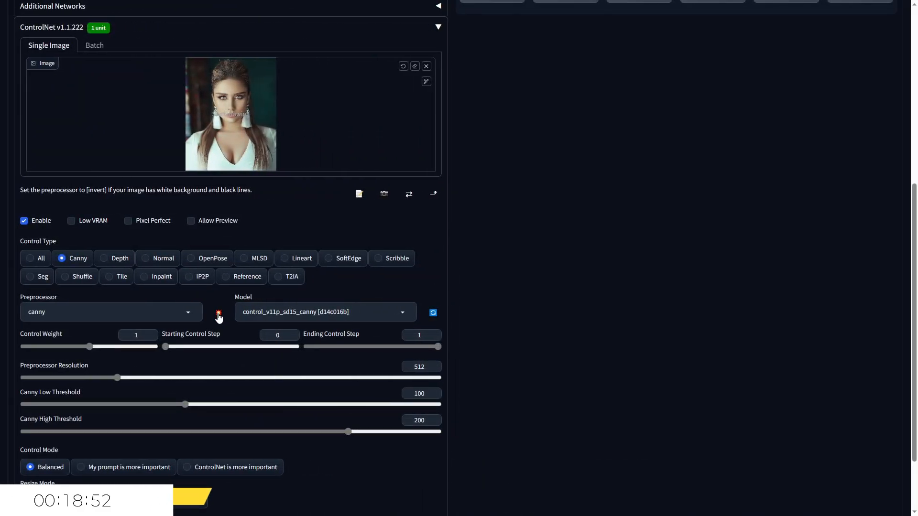
{"action": "left_click", "coordinate": [218, 315]}
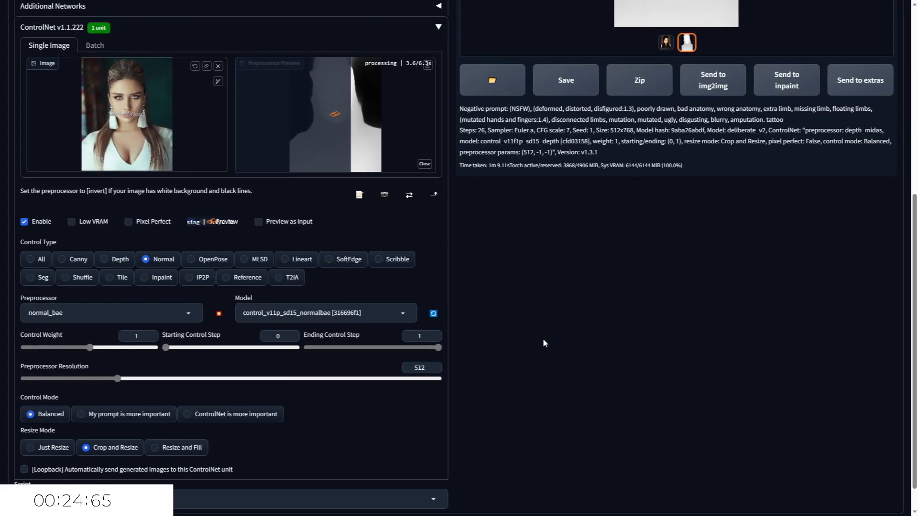
Generate guided by the normal map, then switch the control type toward MLSD on the room photo.
{"action": "left_click", "coordinate": [190, 220]}
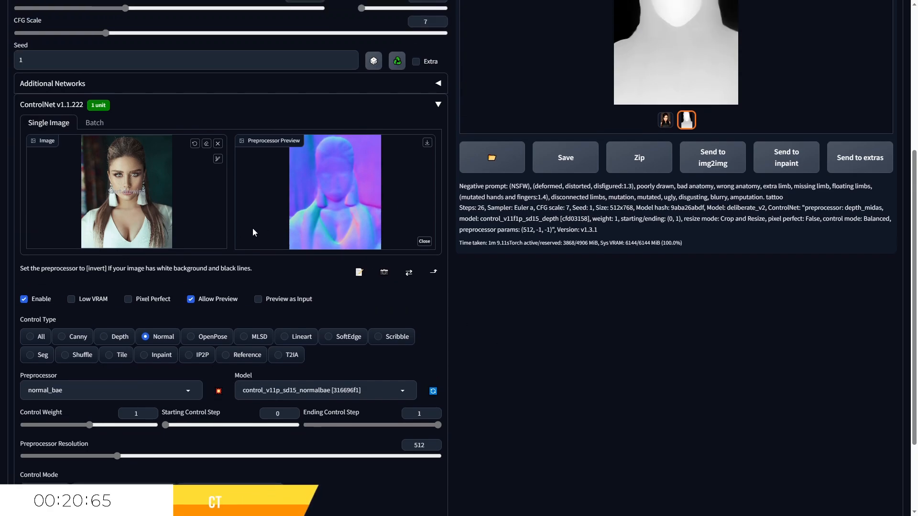
{"action": "mouse_move", "coordinate": [196, 194]}
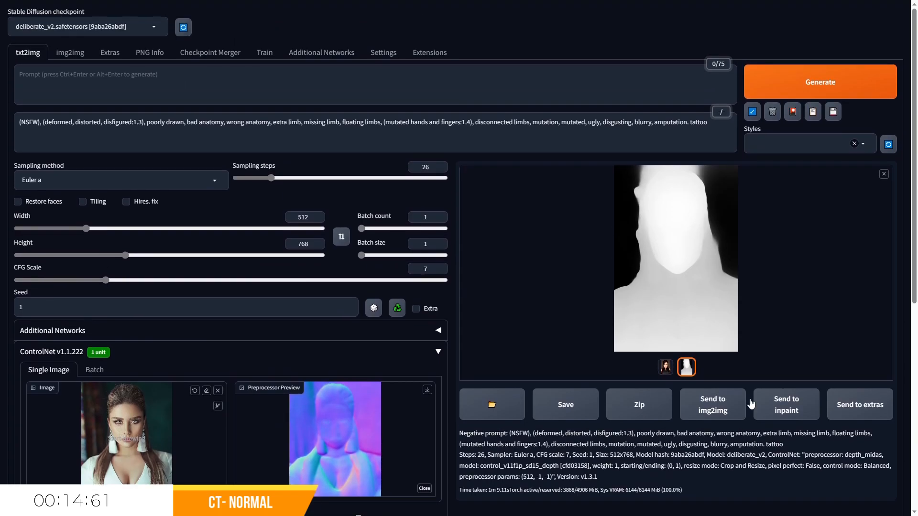
{"action": "left_click", "coordinate": [819, 82]}
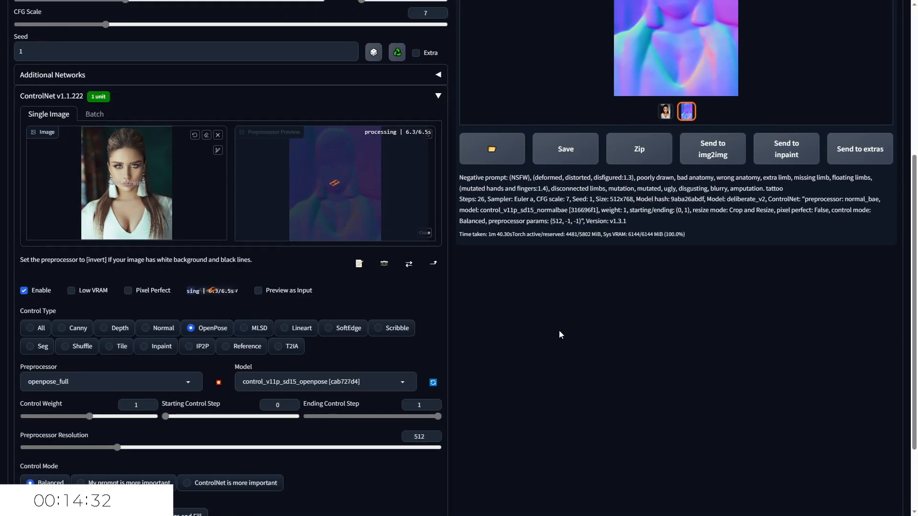
{"action": "left_click", "coordinate": [190, 290]}
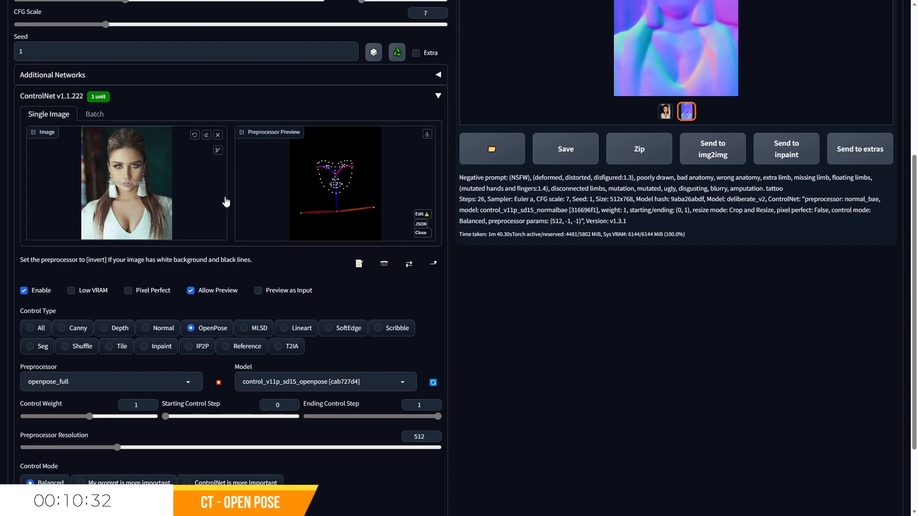
{"action": "mouse_move", "coordinate": [239, 194]}
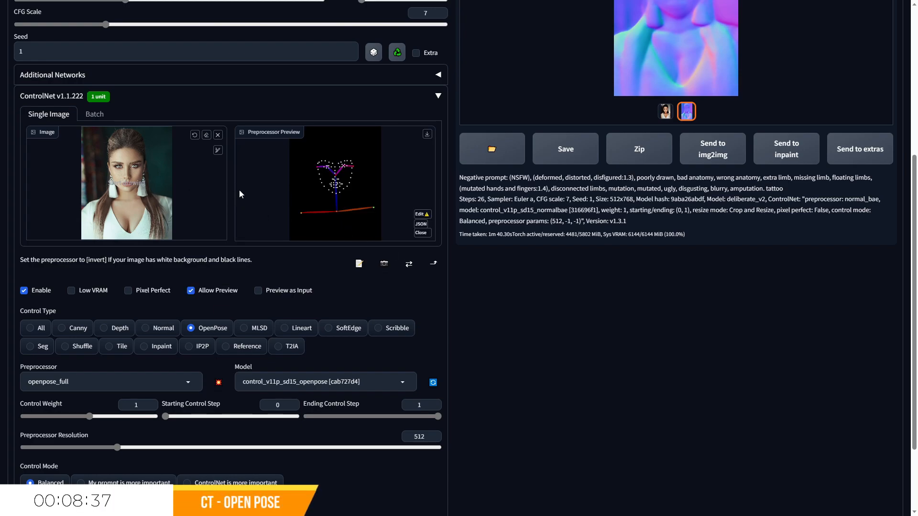
{"action": "mouse_move", "coordinate": [751, 367]}
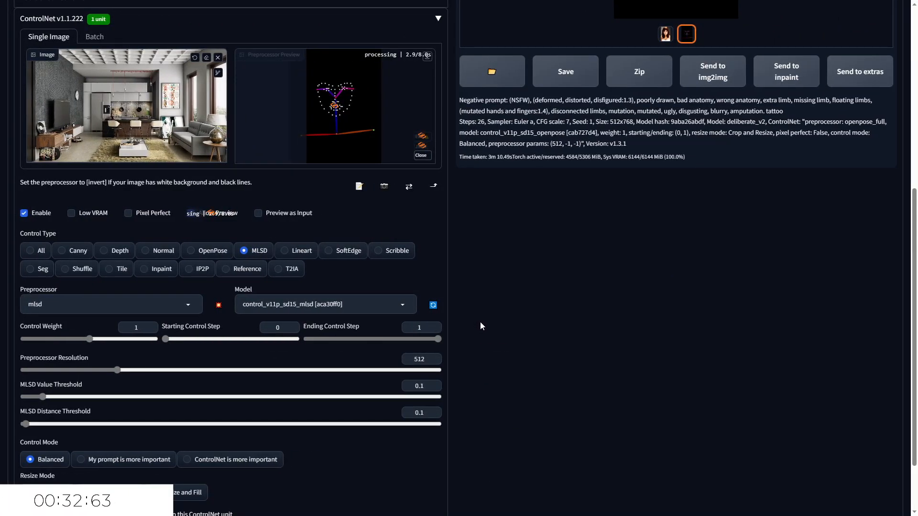
{"action": "left_click", "coordinate": [191, 212]}
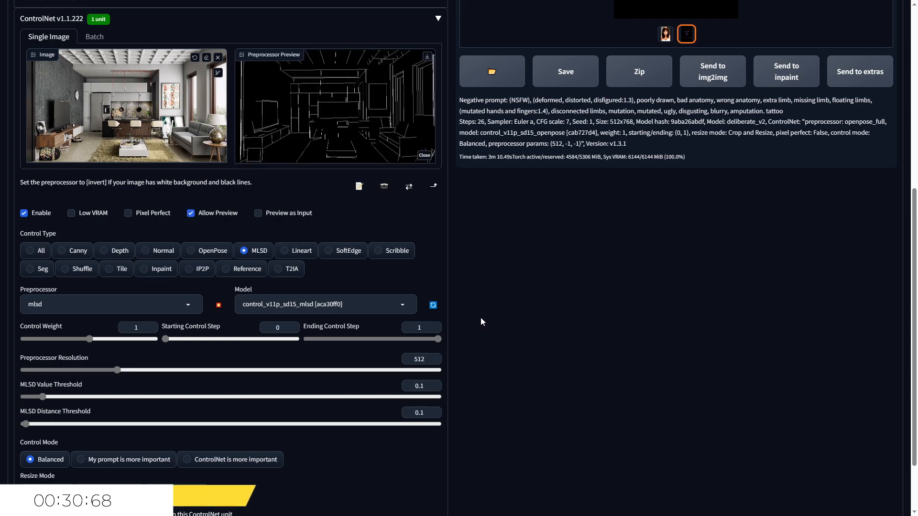
{"action": "mouse_move", "coordinate": [493, 296]}
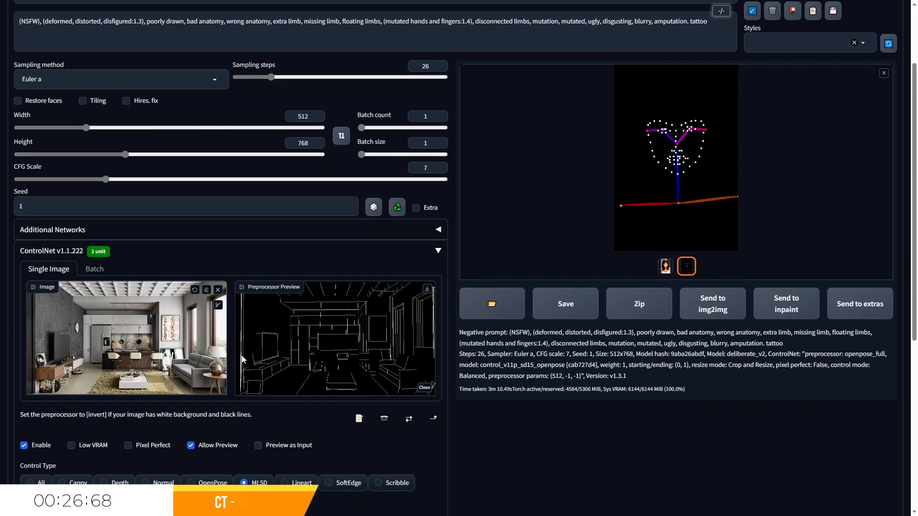
Set the output size to 768 by 512, using the swap button to land on landscape.
{"action": "left_click", "coordinate": [304, 143]}
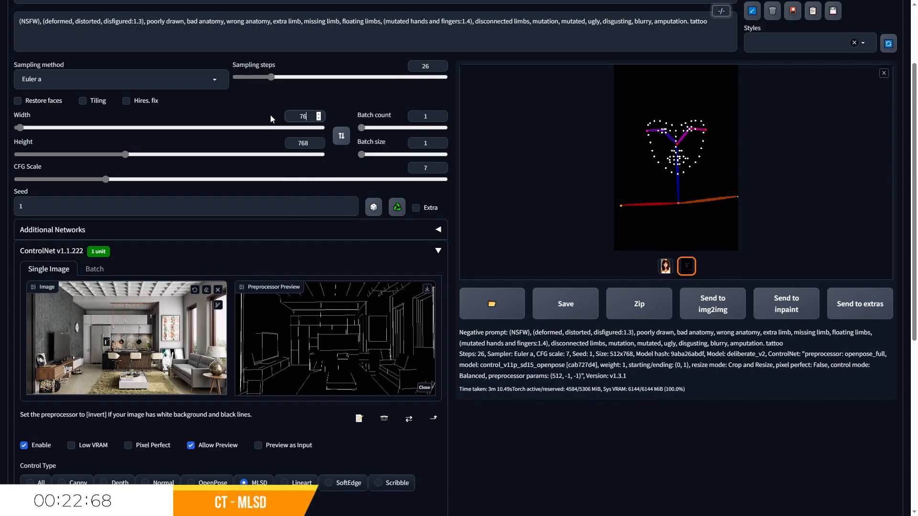
{"action": "type", "text": "768"}
{"action": "left_click", "coordinate": [304, 143]}
{"action": "type", "text": "5"}
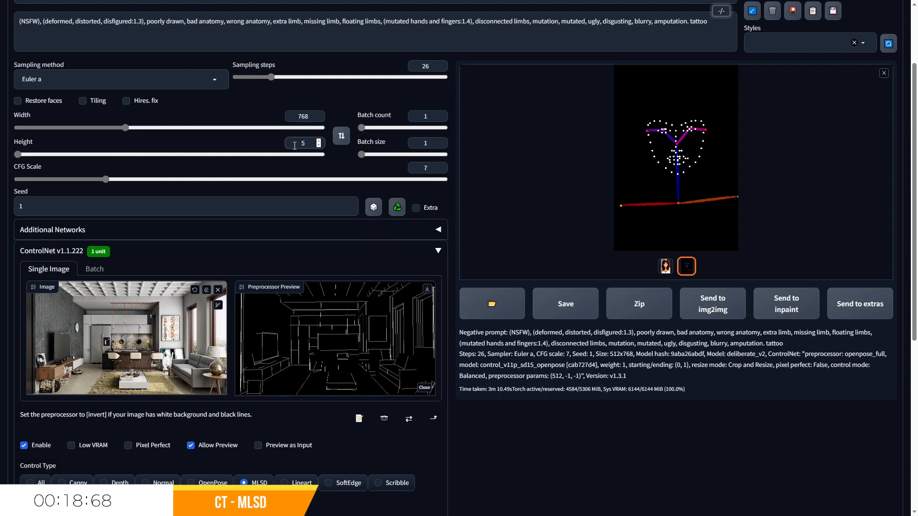
{"action": "left_click", "coordinate": [341, 134]}
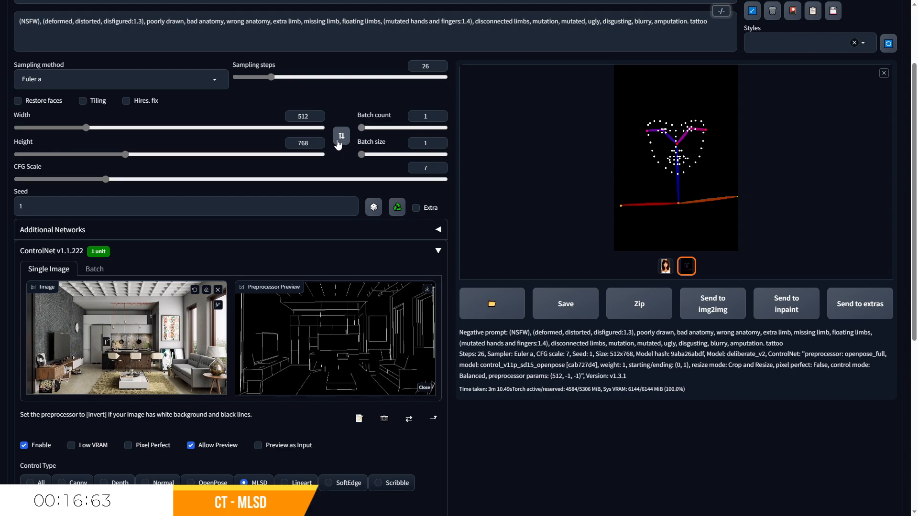
{"action": "left_click", "coordinate": [340, 135]}
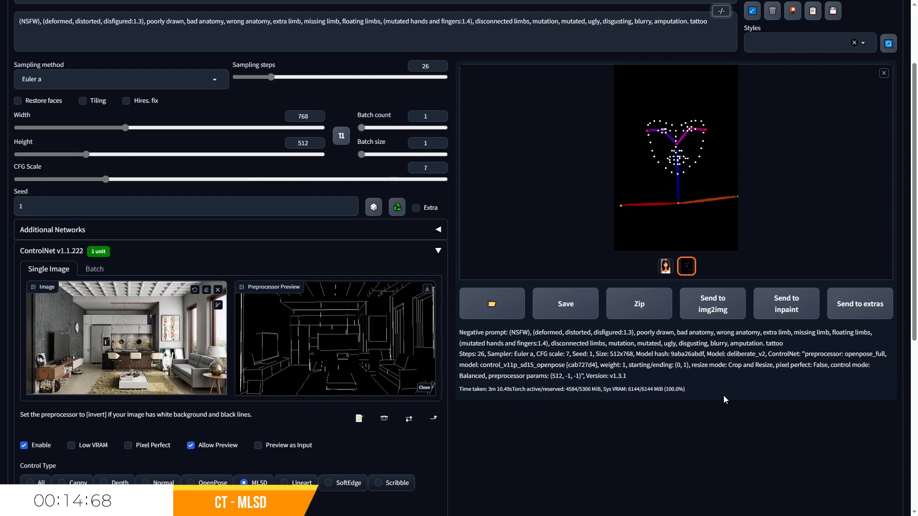
{"action": "scroll", "scroll_direction": "up", "scroll_amount": 3}
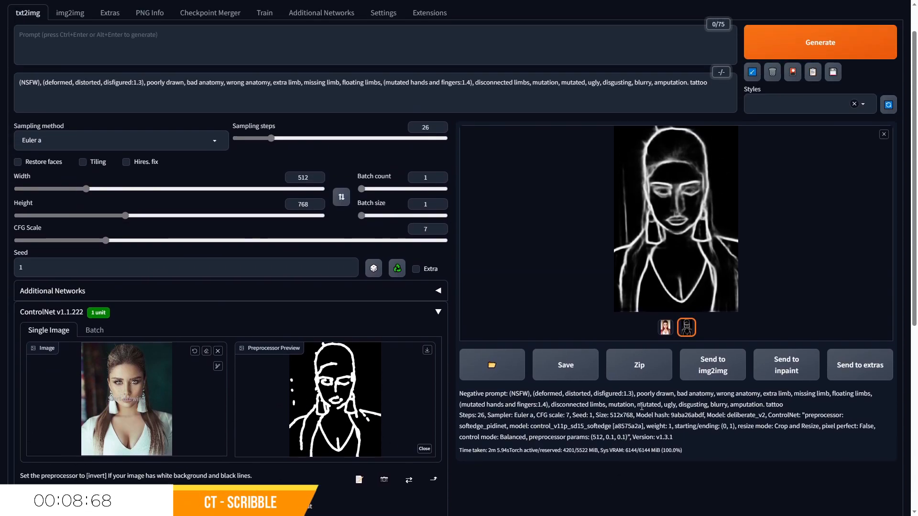
Generate the portrait from its softedge_pidinet outline at 512 by 768.
{"action": "left_click", "coordinate": [819, 42]}
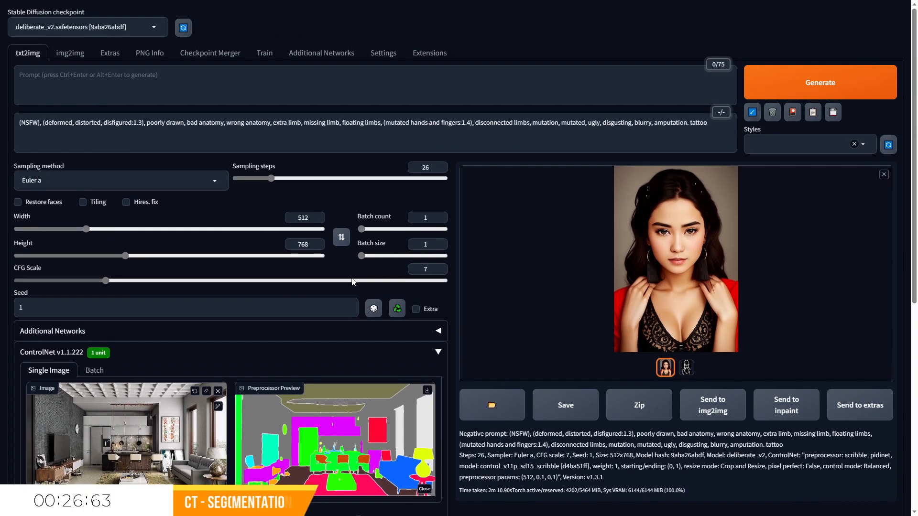
Swap the size to 768 by 512 and generate from the room photo's segmentation map.
{"action": "left_click", "coordinate": [341, 237]}
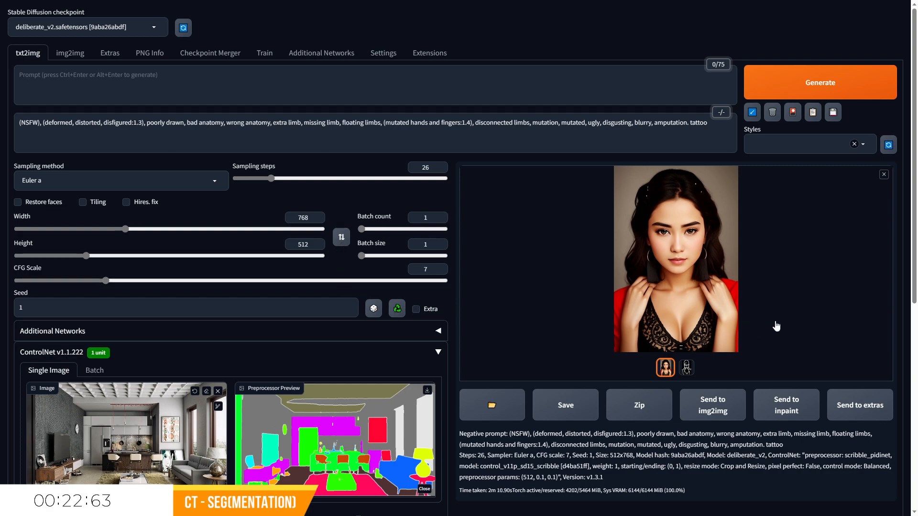
{"action": "left_click", "coordinate": [819, 82]}
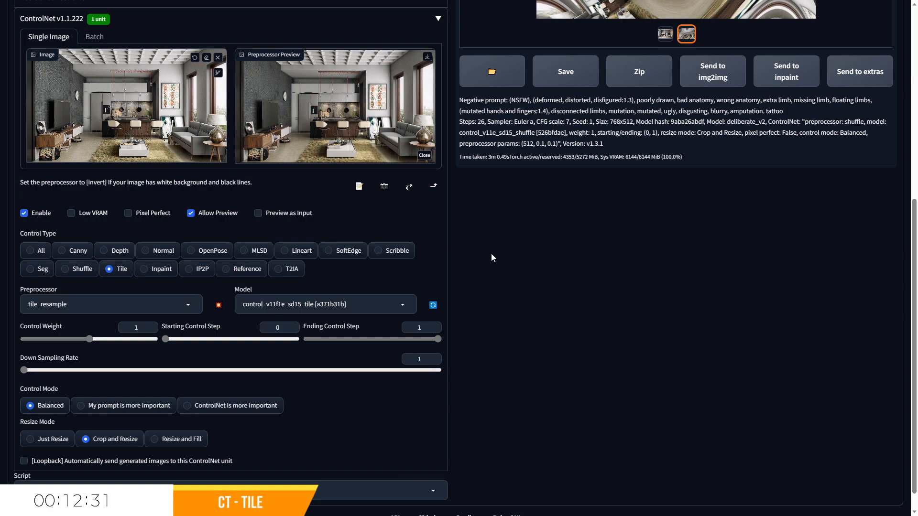
Scroll to the Tile / tile_resample ControlNet settings after the shuffle run.
{"action": "scroll", "scroll_direction": "down", "scroll_amount": 3}
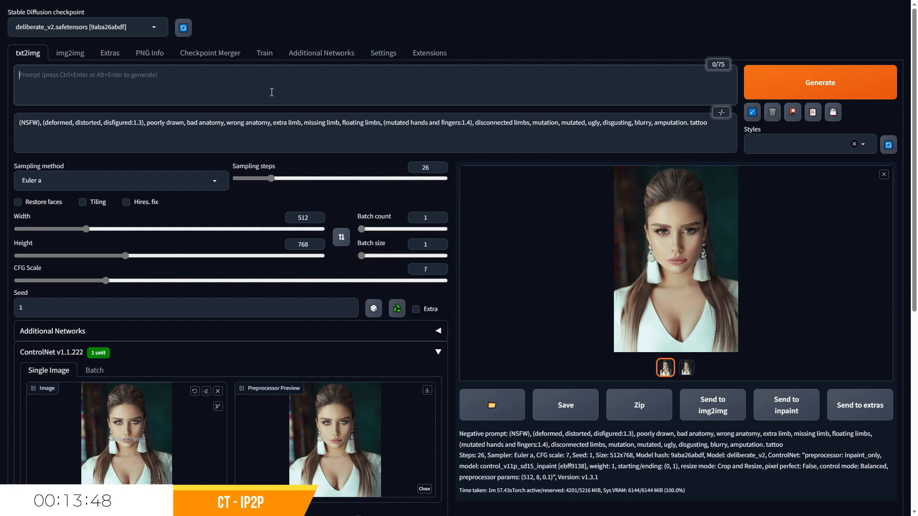
Enter the prompt 'make her smile' for the instruct-style example.
{"action": "type", "text": "MAKE HER S"}
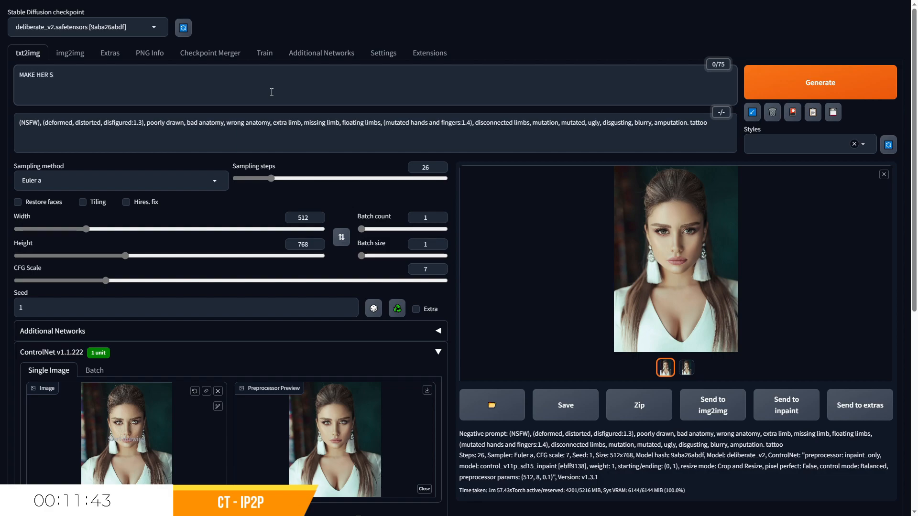
{"action": "type", "text": "make her"}
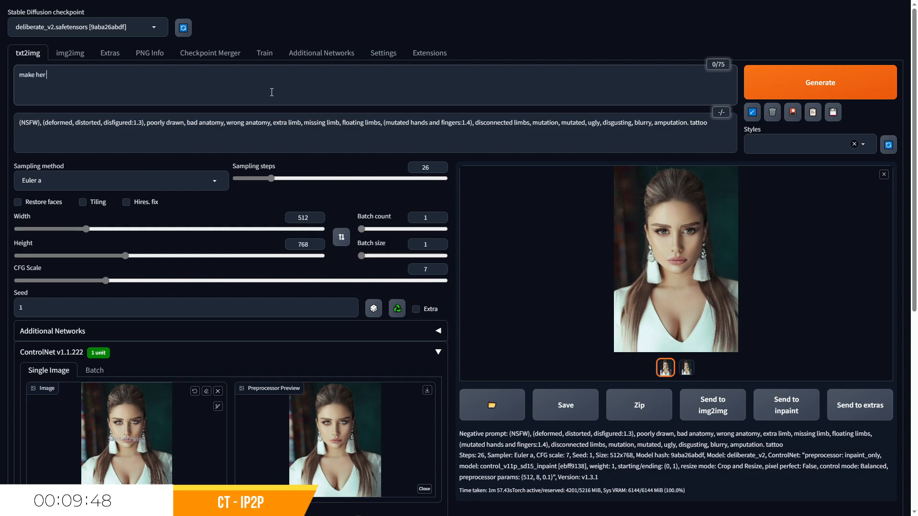
{"action": "type", "text": "smile"}
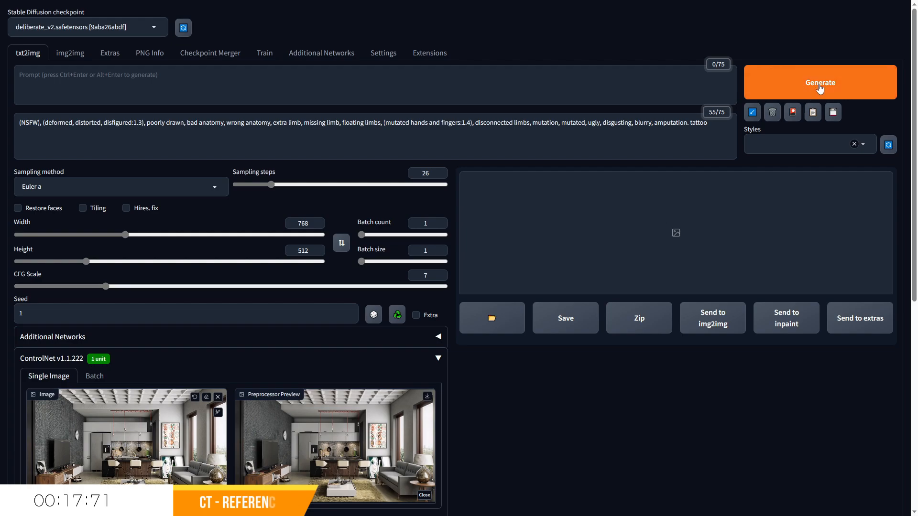
Generate a 768×512 modern living-room image from the reference interior photo.
{"action": "left_click", "coordinate": [819, 82]}
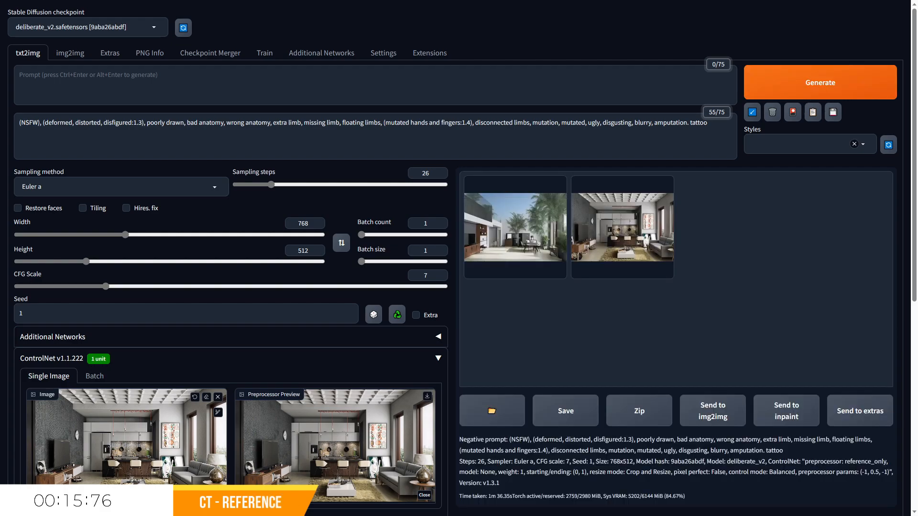
{"action": "left_click", "coordinate": [623, 227]}
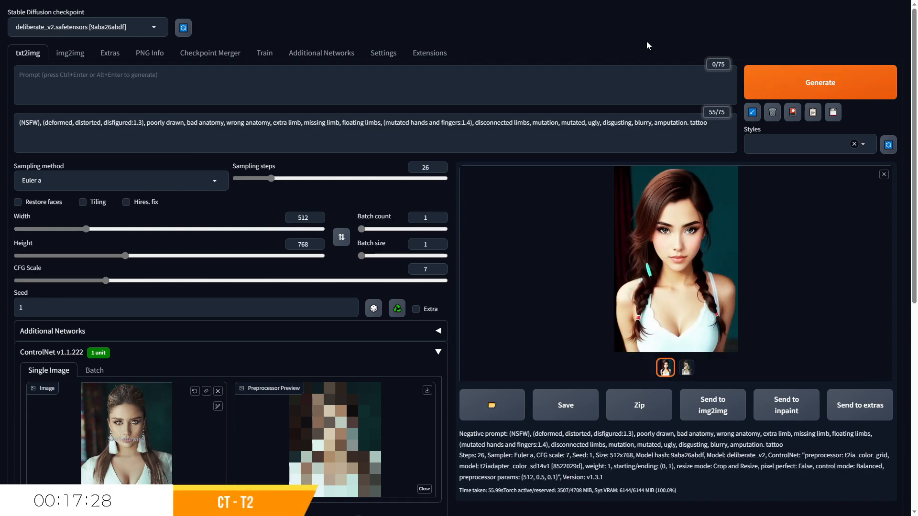
Show the pixelated color-grid map produced alongside the braided-hair portrait.
{"action": "left_click", "coordinate": [685, 367]}
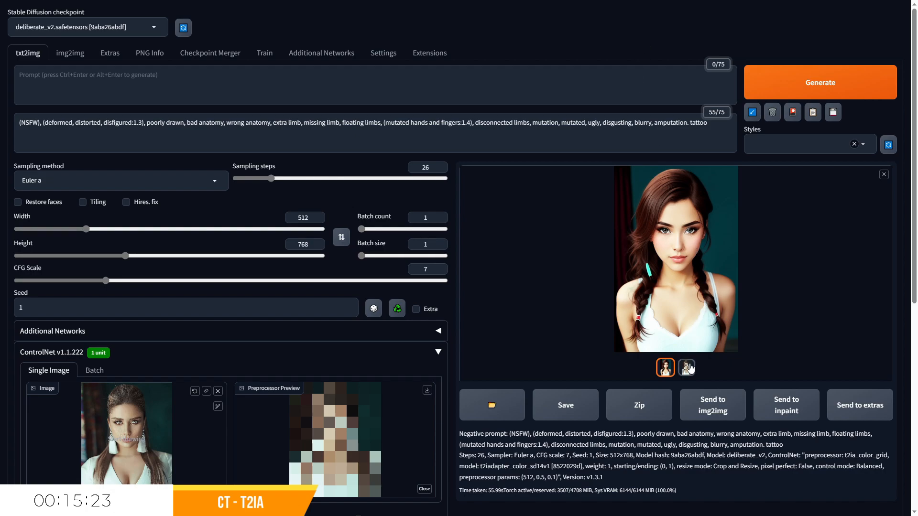
{"action": "left_click", "coordinate": [686, 367]}
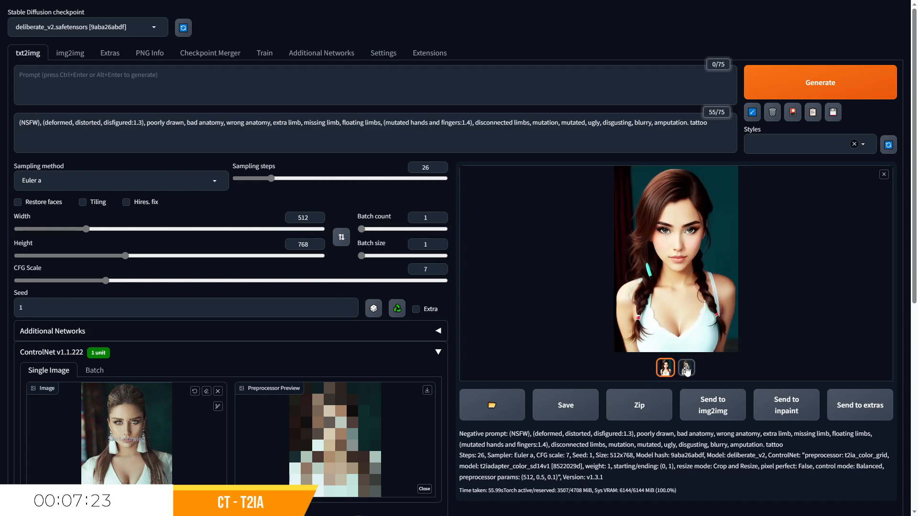
{"action": "left_click", "coordinate": [685, 367]}
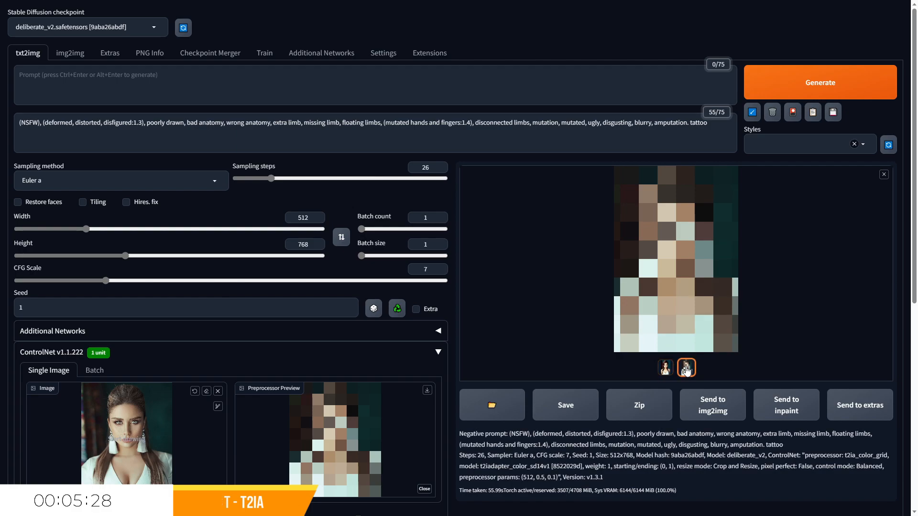
{"action": "left_click", "coordinate": [686, 367]}
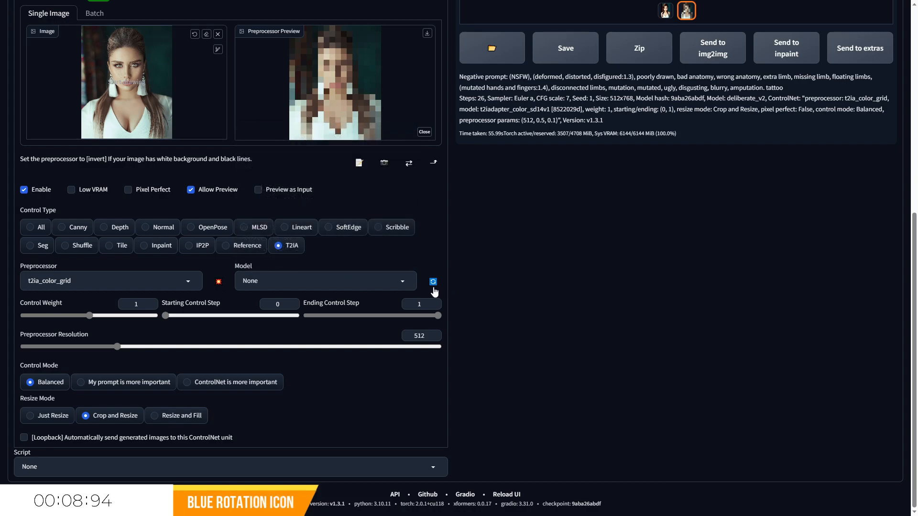
Refresh the list of available ControlNet models.
{"action": "left_click", "coordinate": [325, 280]}
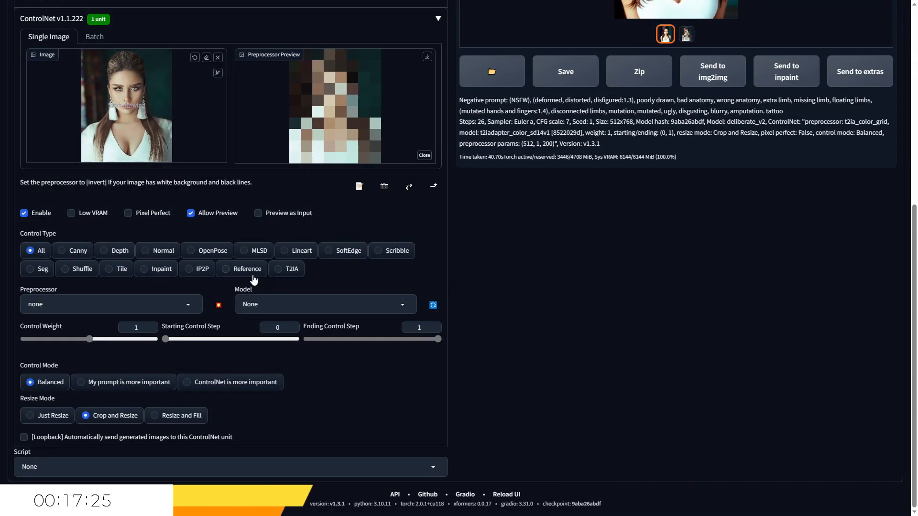
Switch the control type to Reference and adjust the Control Weight value.
{"action": "left_click", "coordinate": [227, 269]}
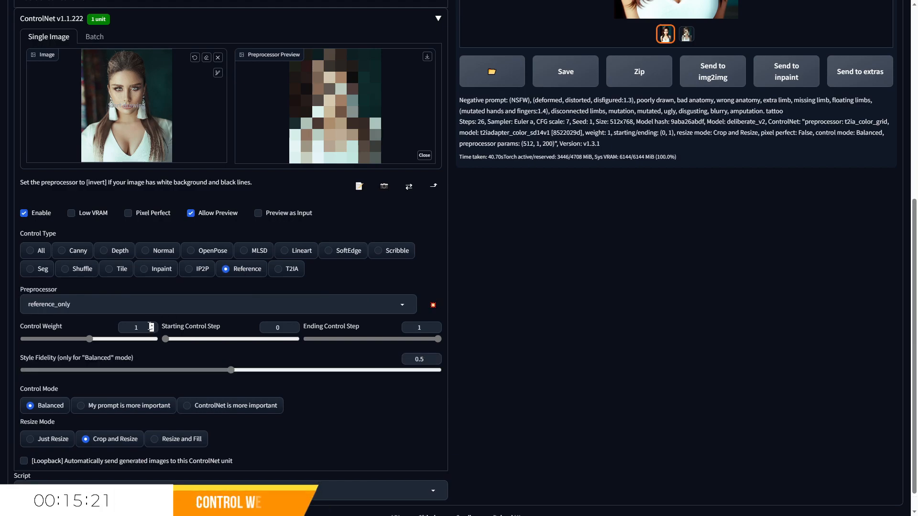
{"action": "triple_click", "coordinate": [136, 327]}
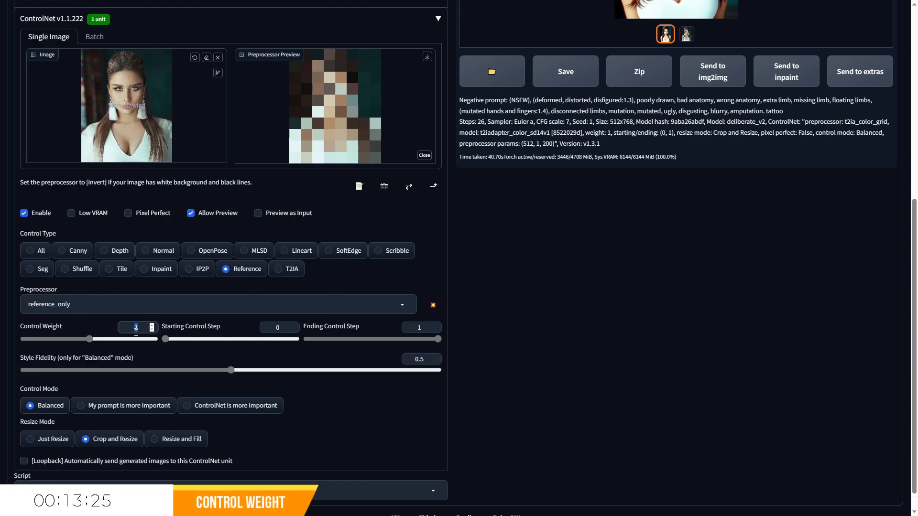
{"action": "left_click_drag", "start_coordinate": [89, 338], "coordinate": [23, 338]}
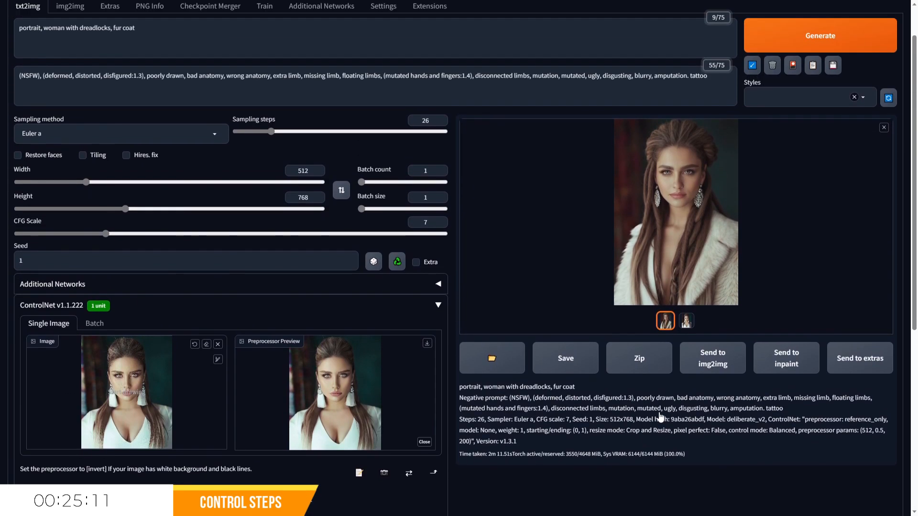
Generate the 'portrait, woman with dreadlocks, fur coat' image with reference_only.
{"action": "left_click", "coordinate": [819, 36]}
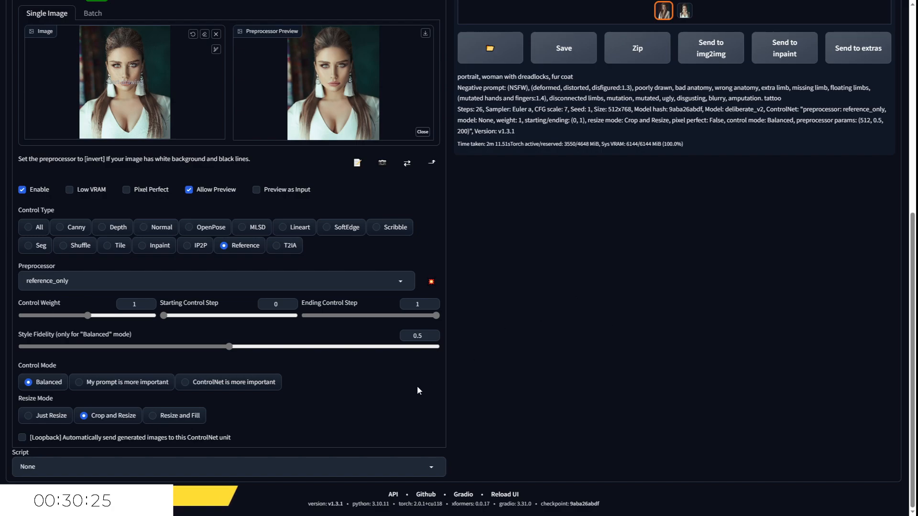
{"action": "left_click", "coordinate": [79, 381]}
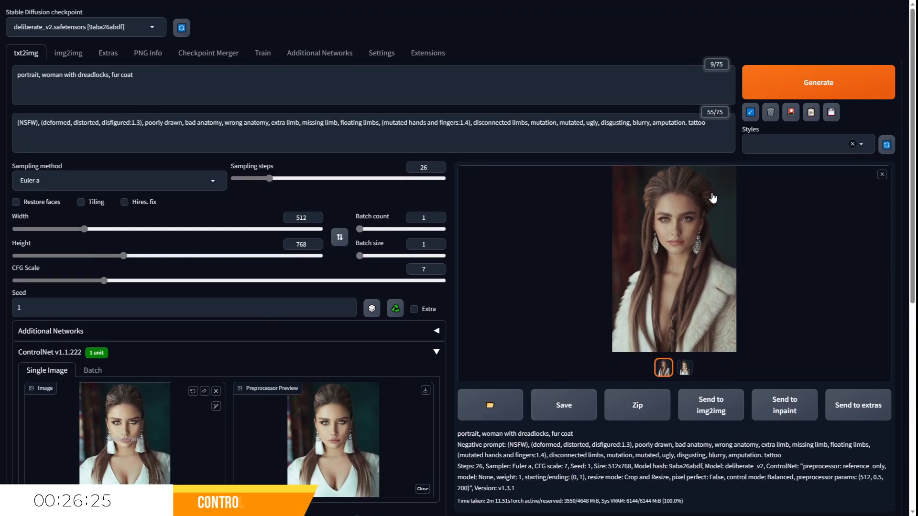
Generate a portrait following the openpose_full skeleton with the openpose model.
{"action": "left_click", "coordinate": [817, 82]}
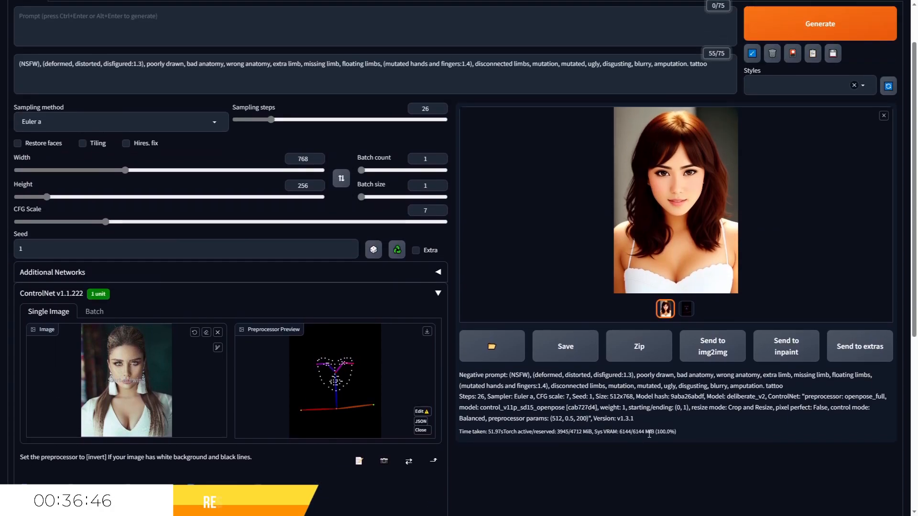
{"action": "left_click", "coordinate": [819, 23]}
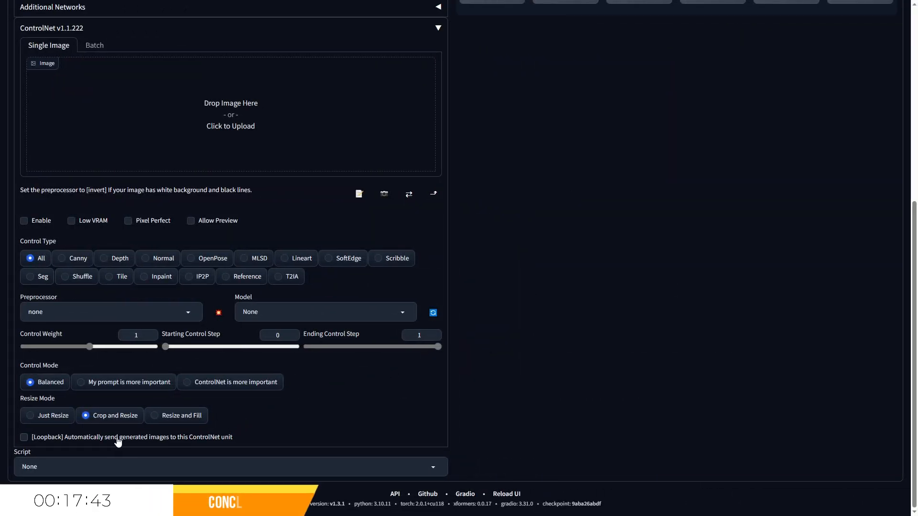
{"action": "mouse_move", "coordinate": [49, 442]}
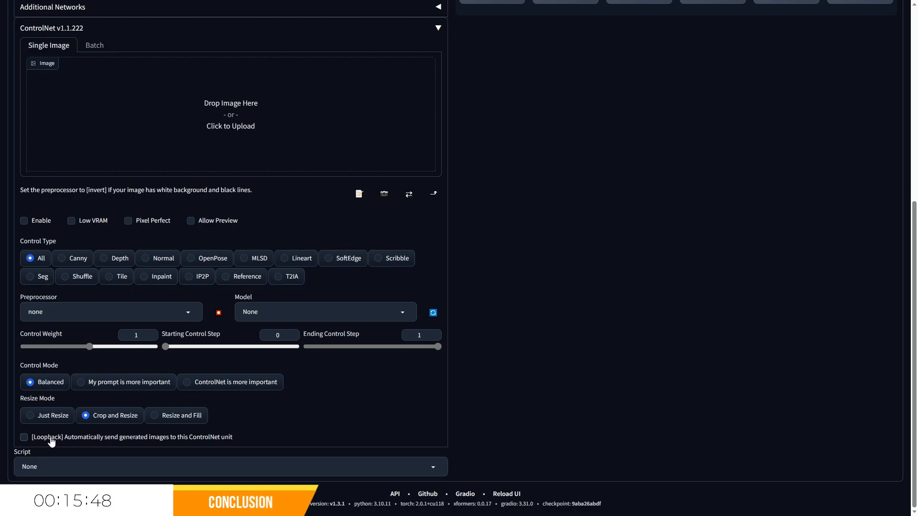
Enable Loopback so generated images are sent back into the ControlNet unit.
{"action": "left_click", "coordinate": [24, 436]}
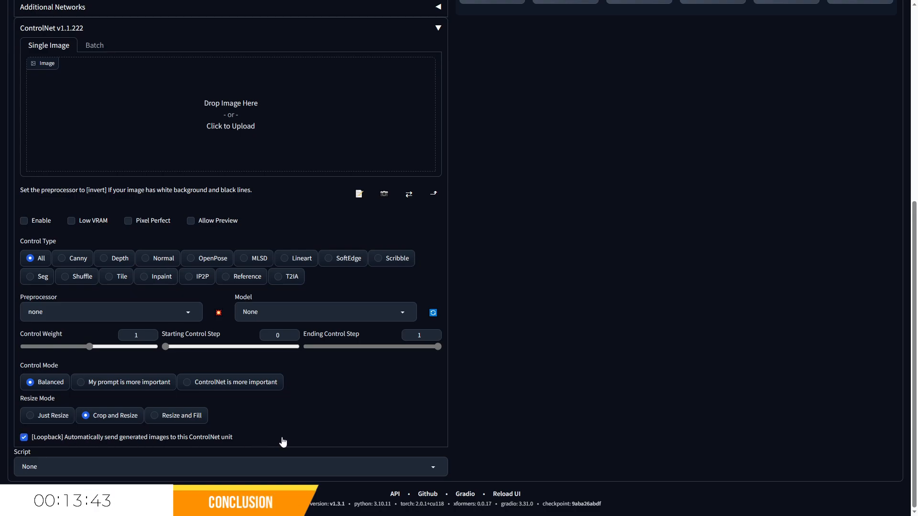